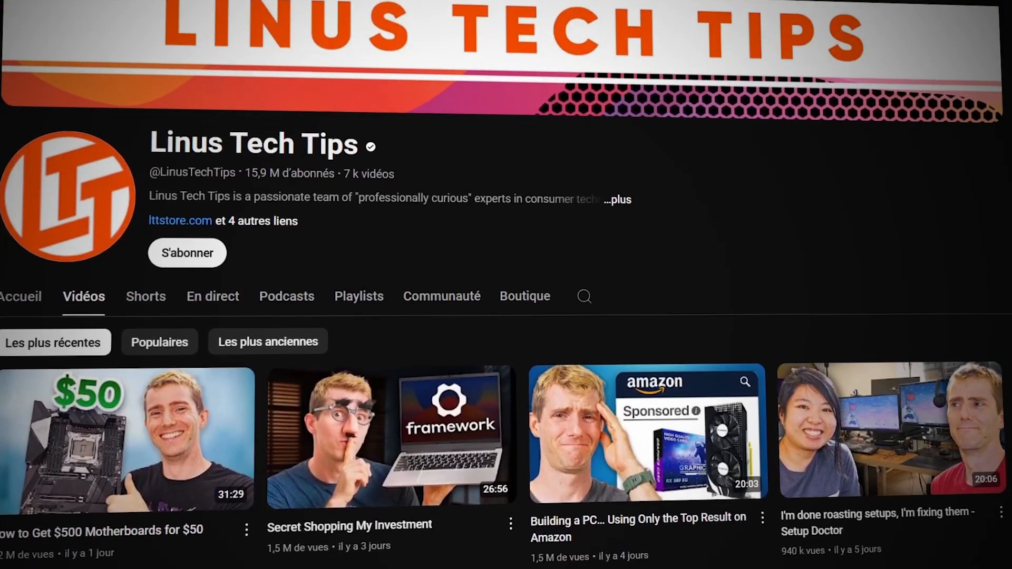
- Create a new 1280 by 720 pixel transparent document named 'Linus Thumbnail Design'
scroll(down, 3)
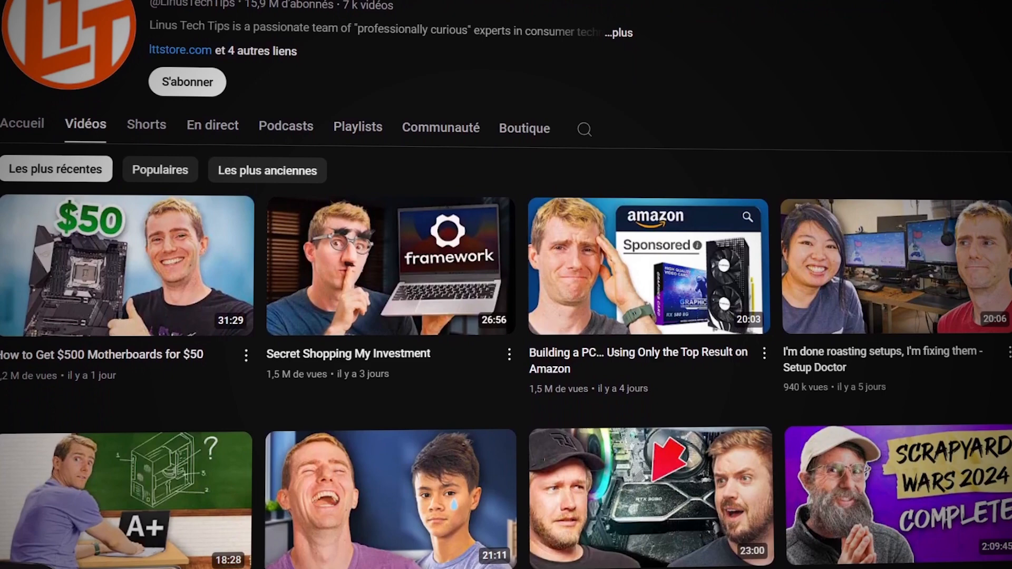
scroll(down, 3)
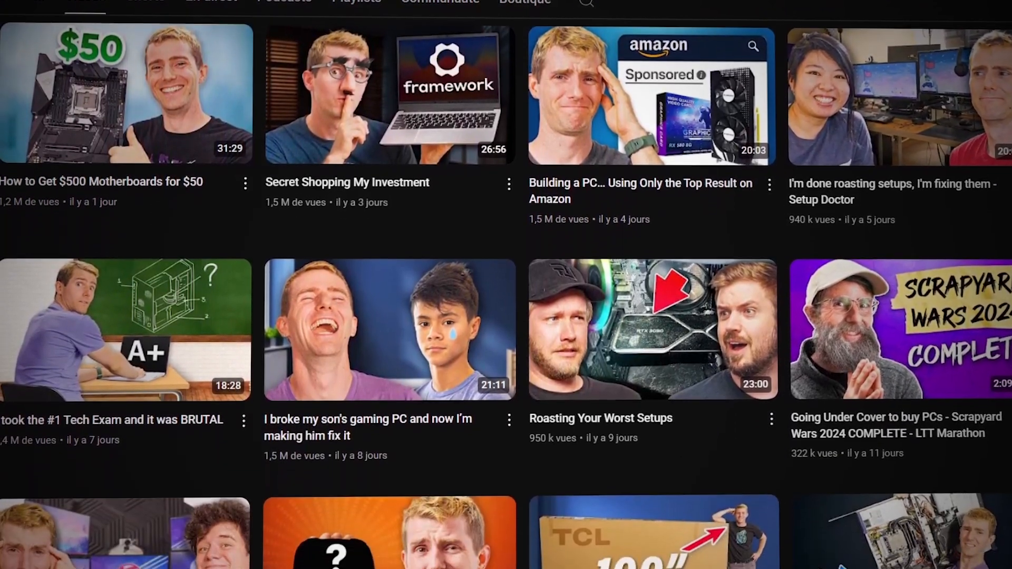
scroll(down, 3)
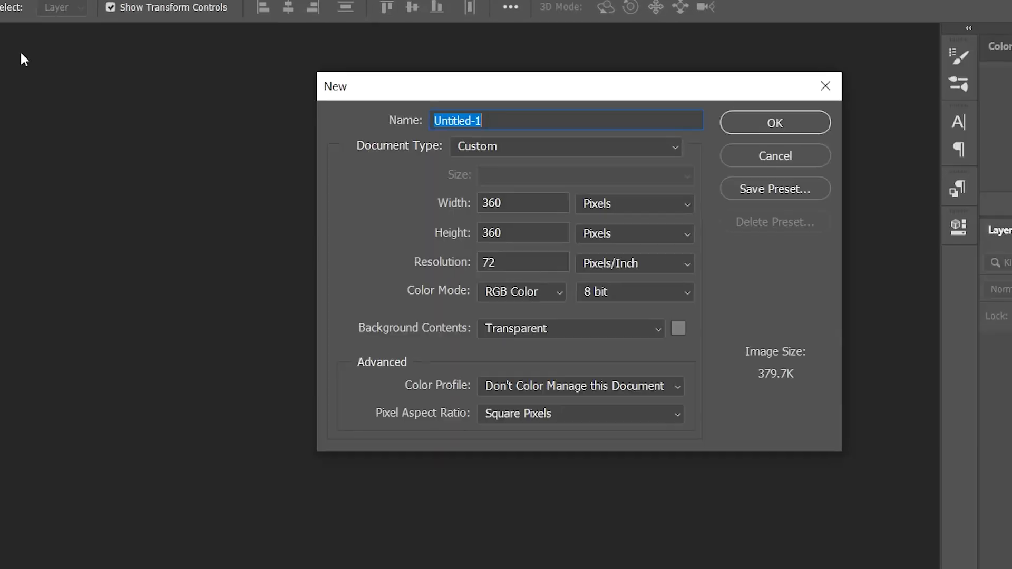
text(Linus Thumbnail Design)
click(522, 233)
text(7)
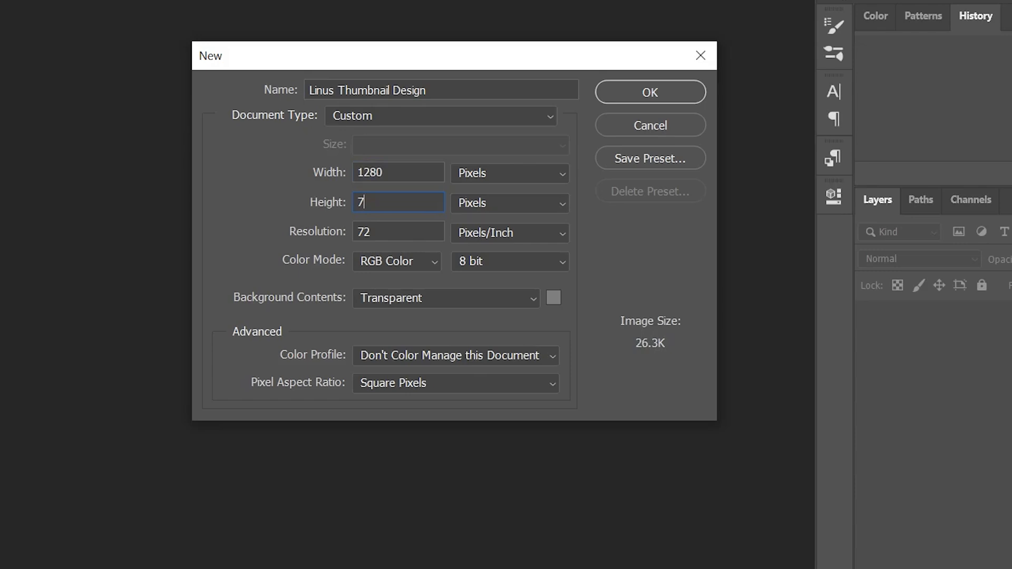
click(648, 92)
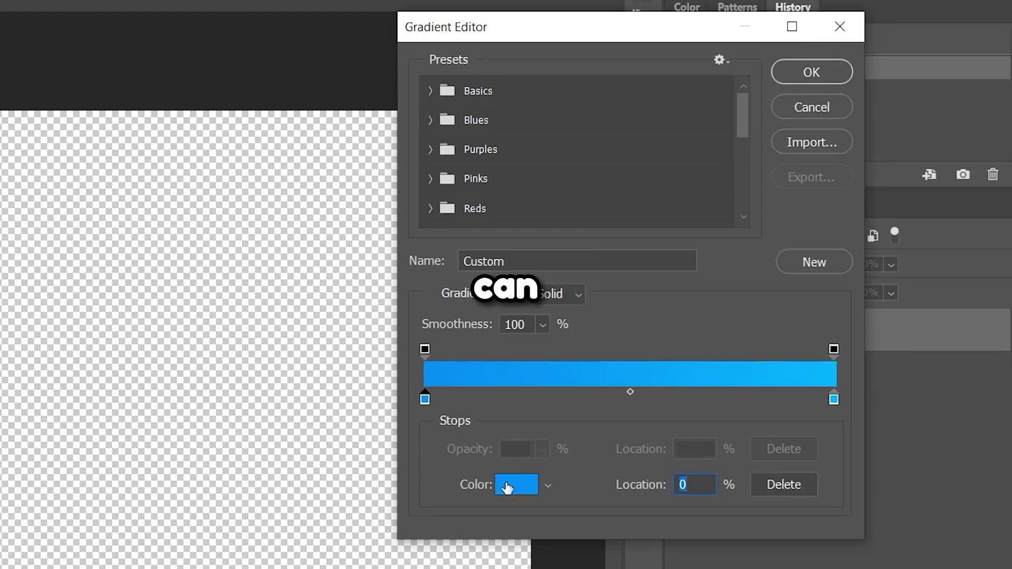
- Define the gradient from medium blue to light sky blue and confirm it
click(833, 398)
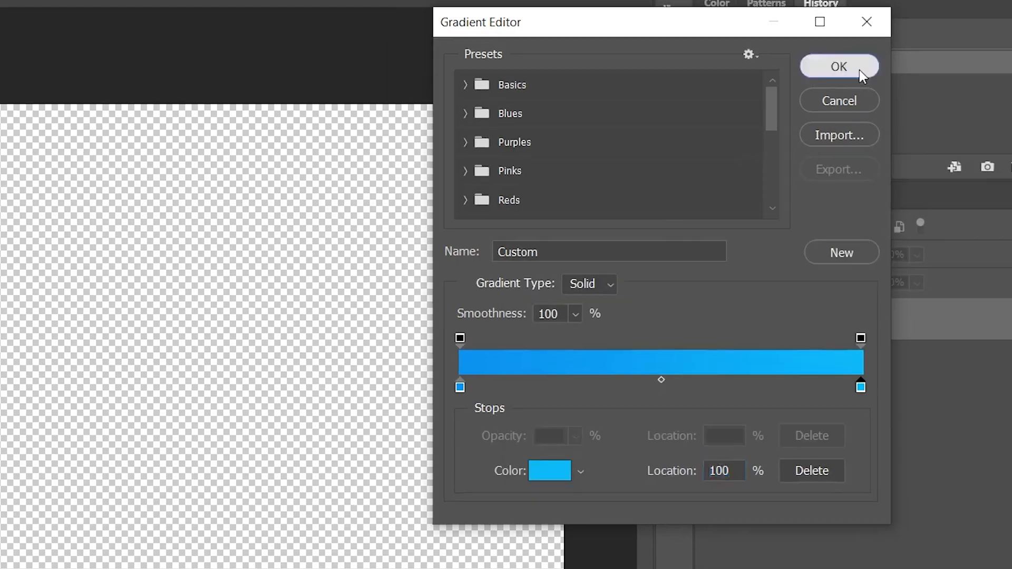
click(838, 66)
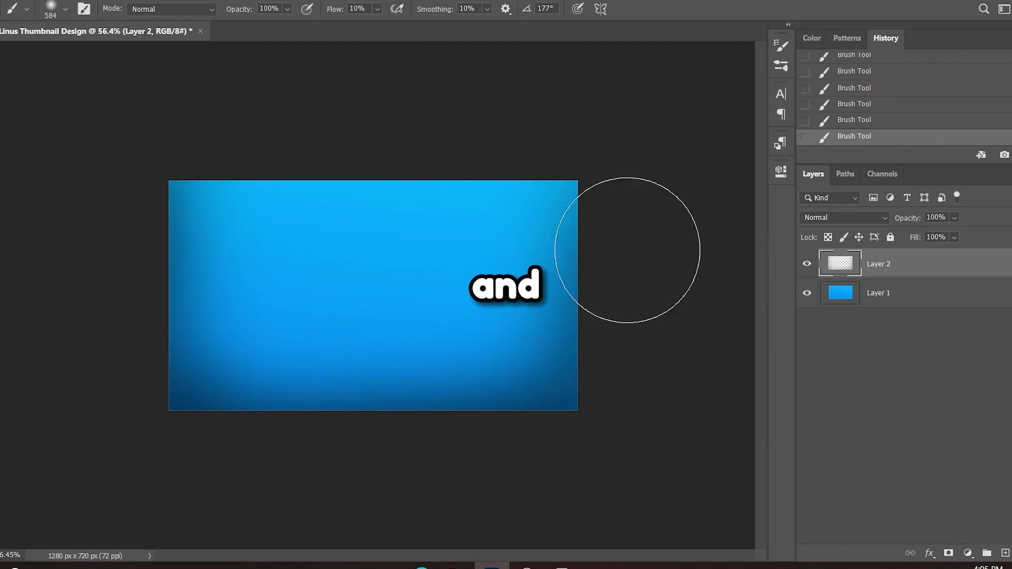
- Lower the dark vignette layer's opacity to 11% over the blue gradient
drag(962, 230, 912, 237)
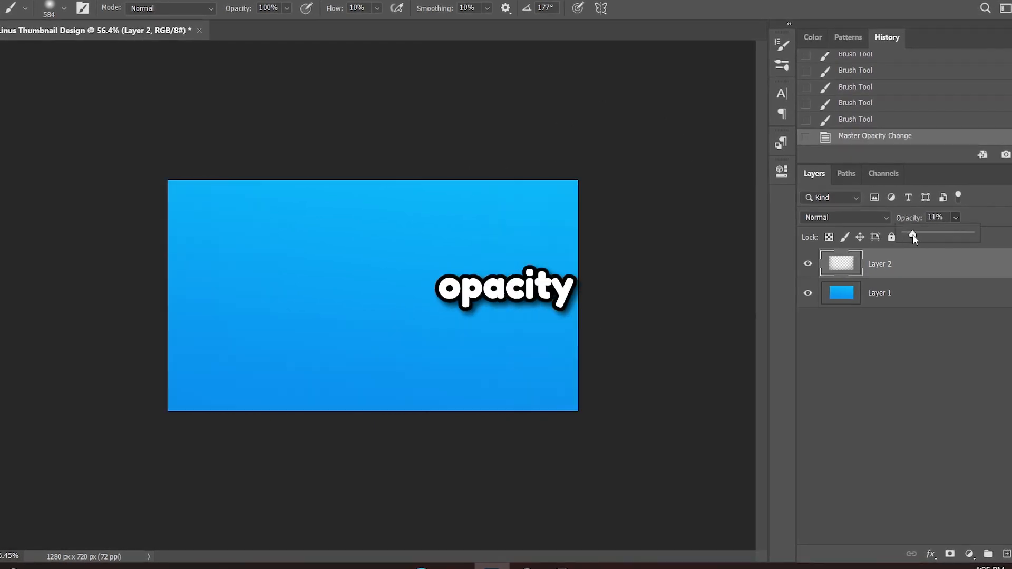
drag(913, 233, 939, 233)
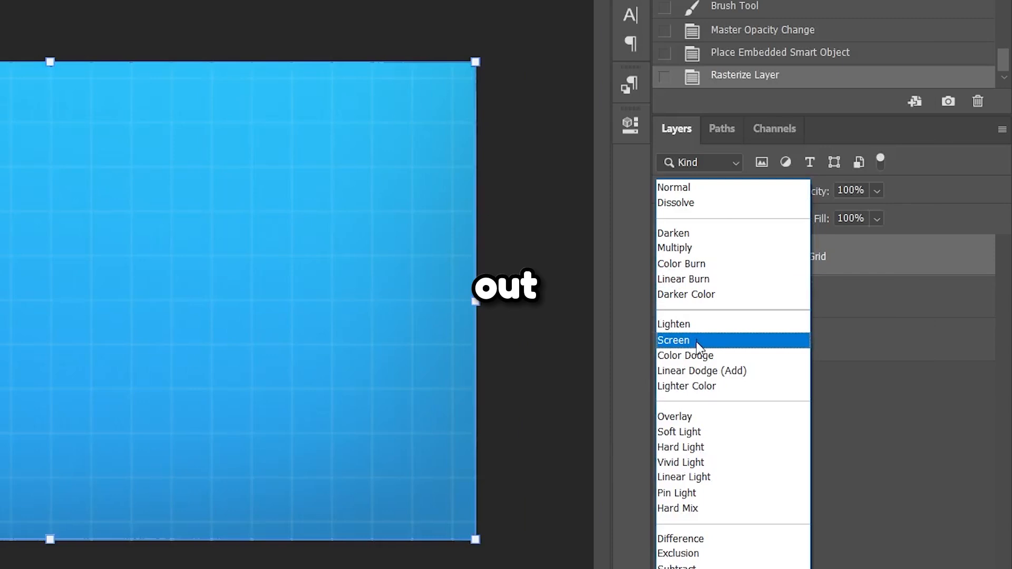
- Set the rasterized grid layer's blend mode to Screen
click(674, 340)
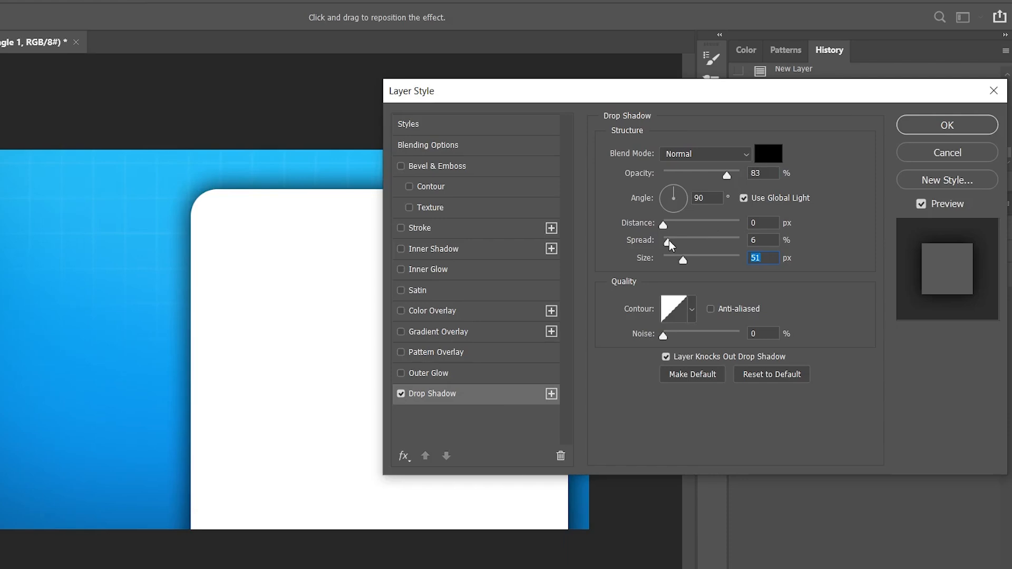
- Give the white card's drop shadow opacity 83, spread 6 and size 51
click(947, 124)
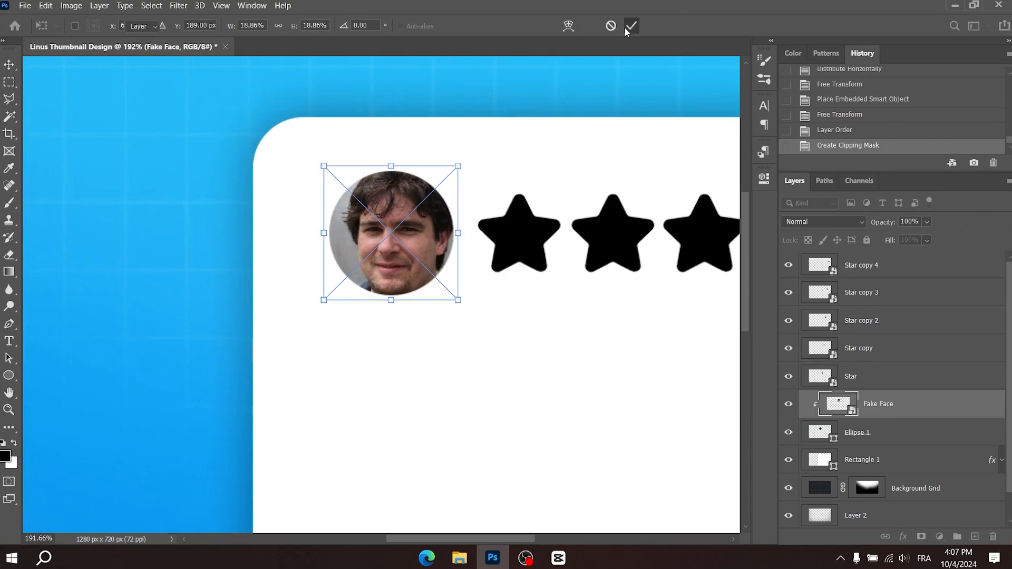
- Commit the resized avatar in the ellipse and pixelate it with the Mosaic filter
click(179, 5)
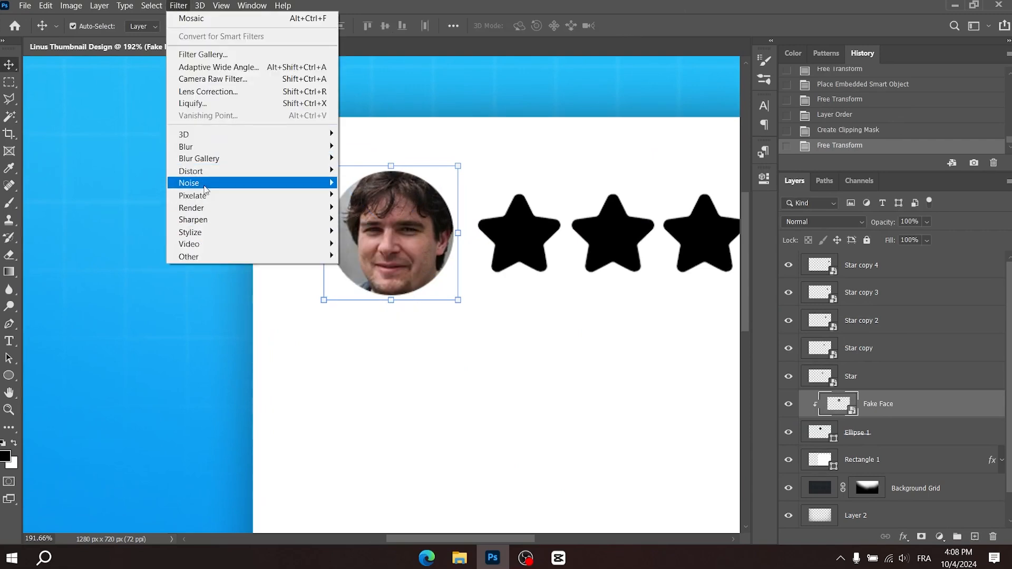
click(190, 18)
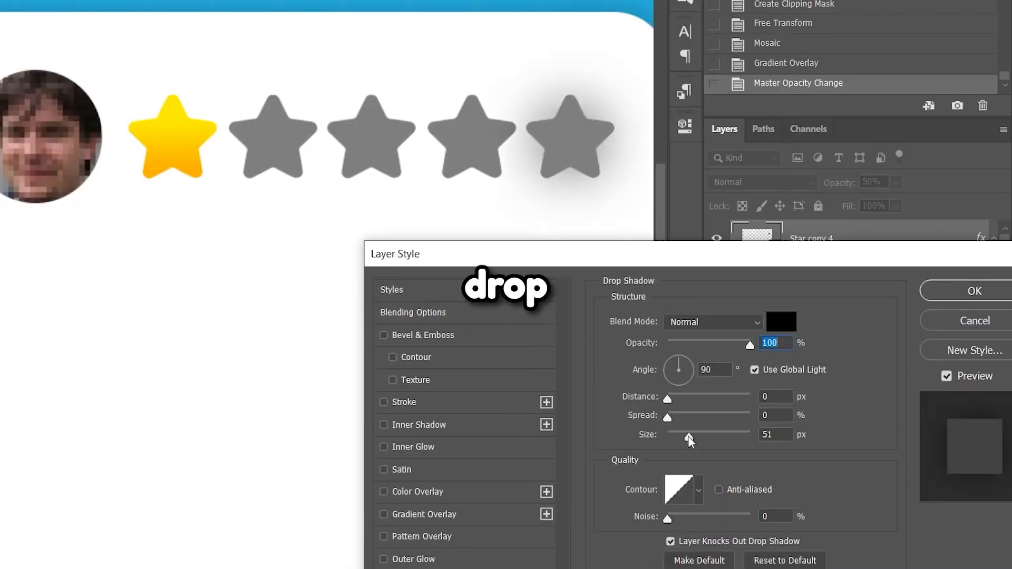
- Apply soft drop shadows to the grey stars and bring in the Gaming PC image
click(974, 291)
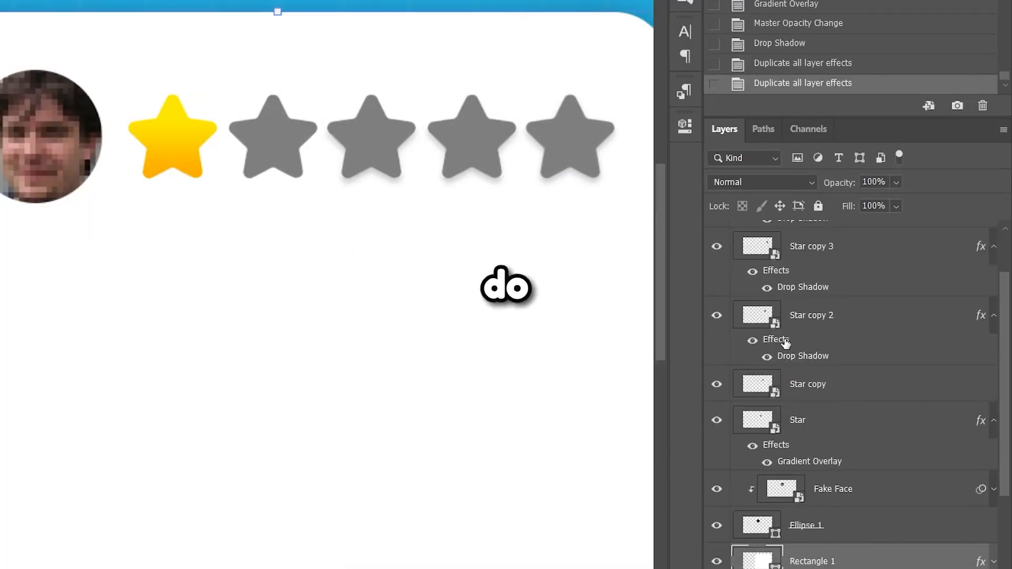
click(460, 559)
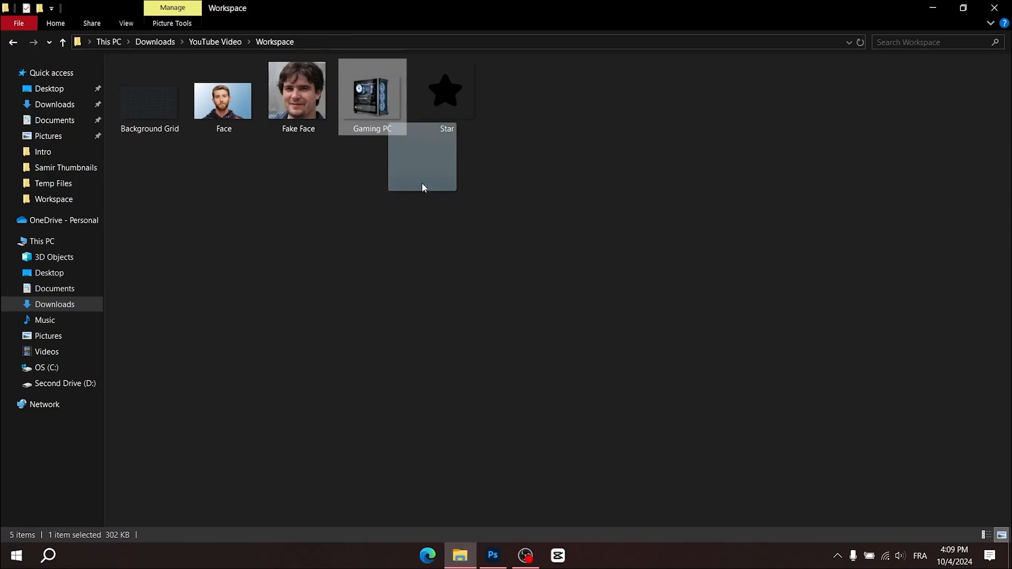
click(492, 556)
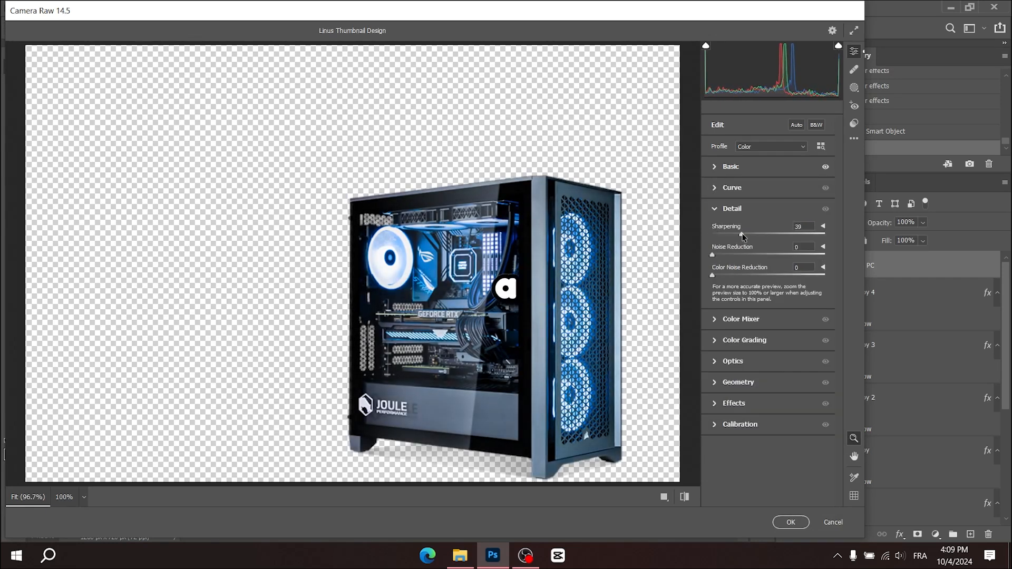
- Sharpen the gaming PC with Camera Raw Sharpening at 39
click(789, 522)
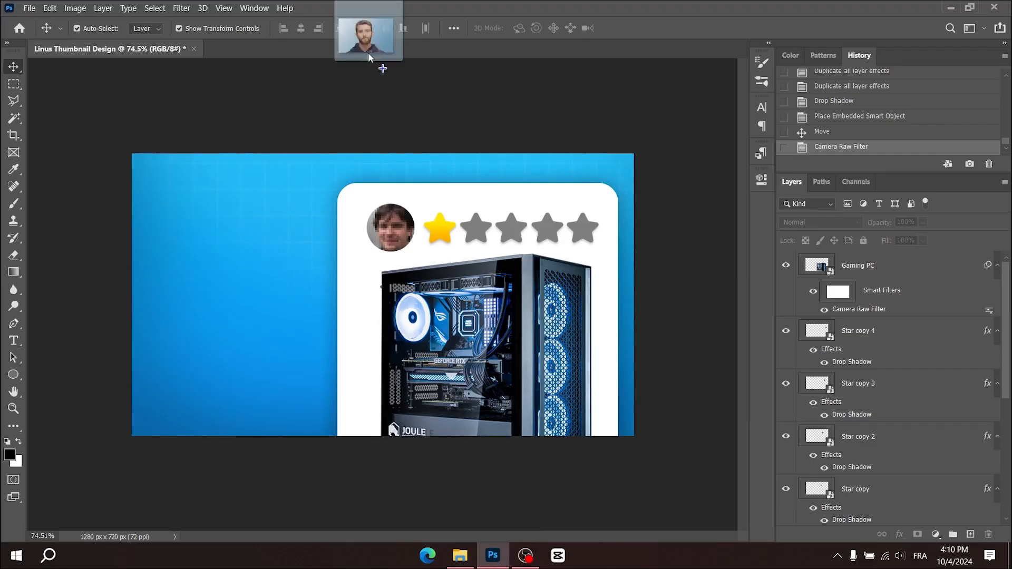
- Open Face.png as its own document and select its light blue background with the Magic Wand
click(268, 49)
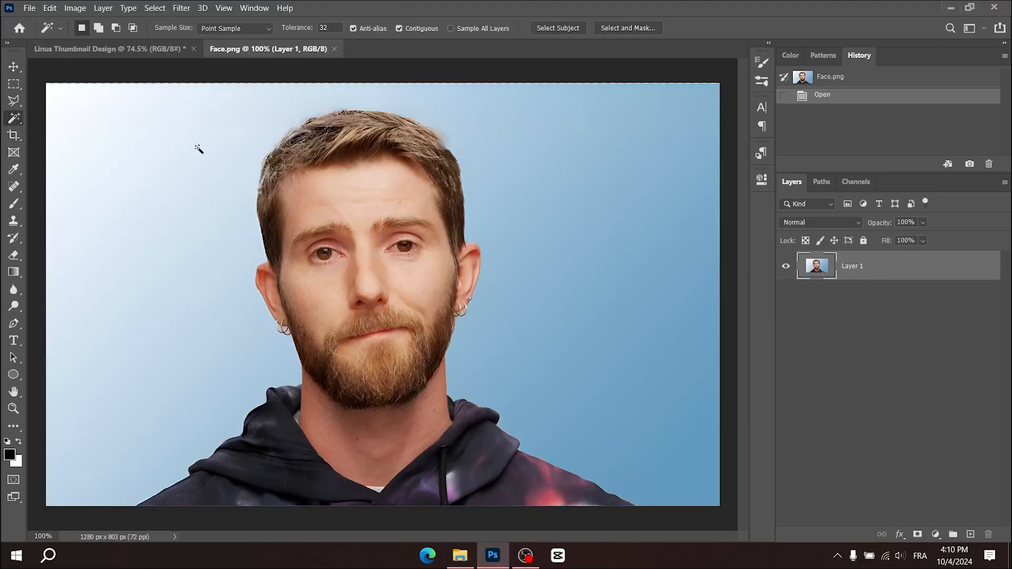
click(557, 28)
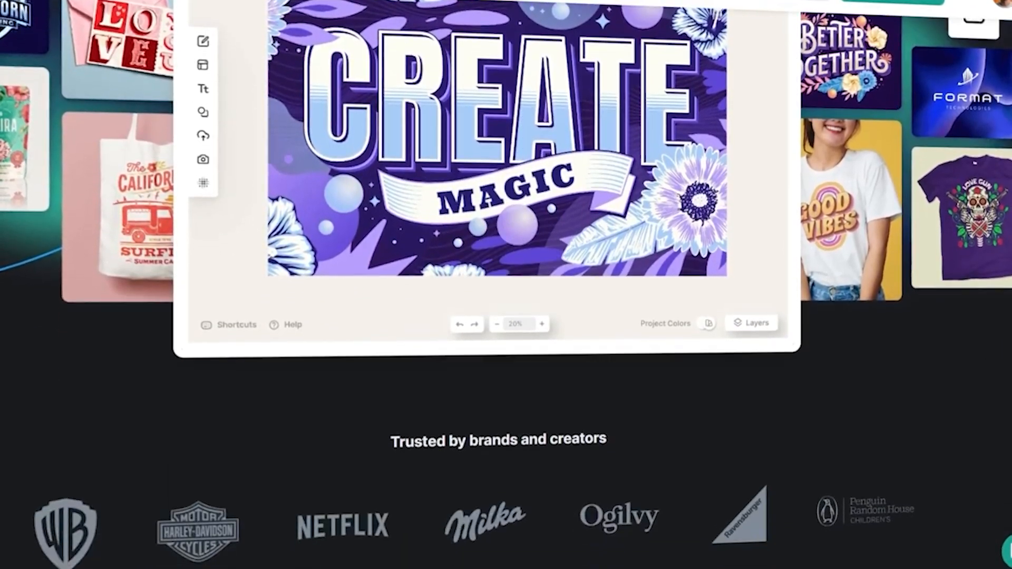
scroll(down, 3)
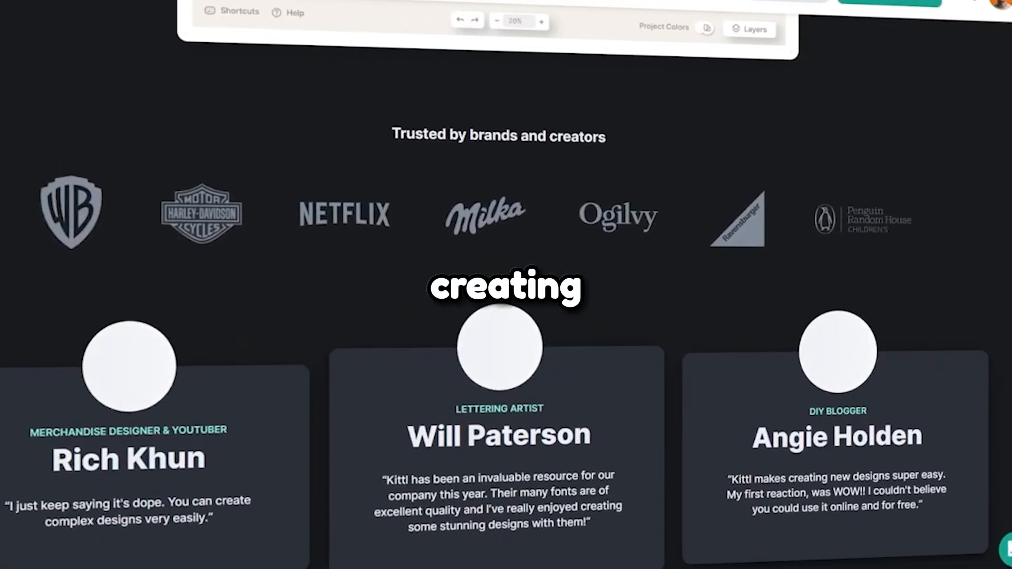
scroll(down, 3)
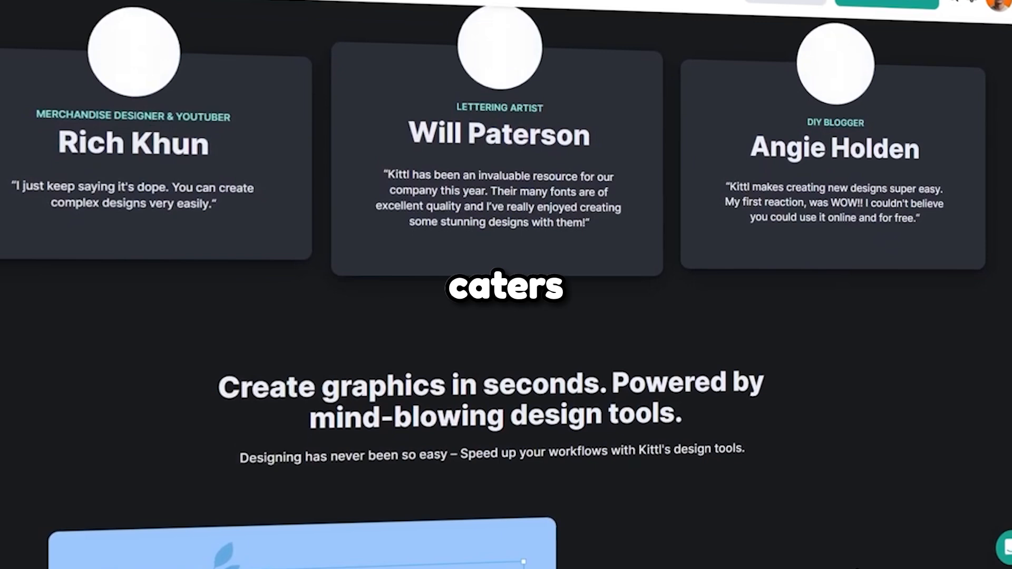
scroll(down, 3)
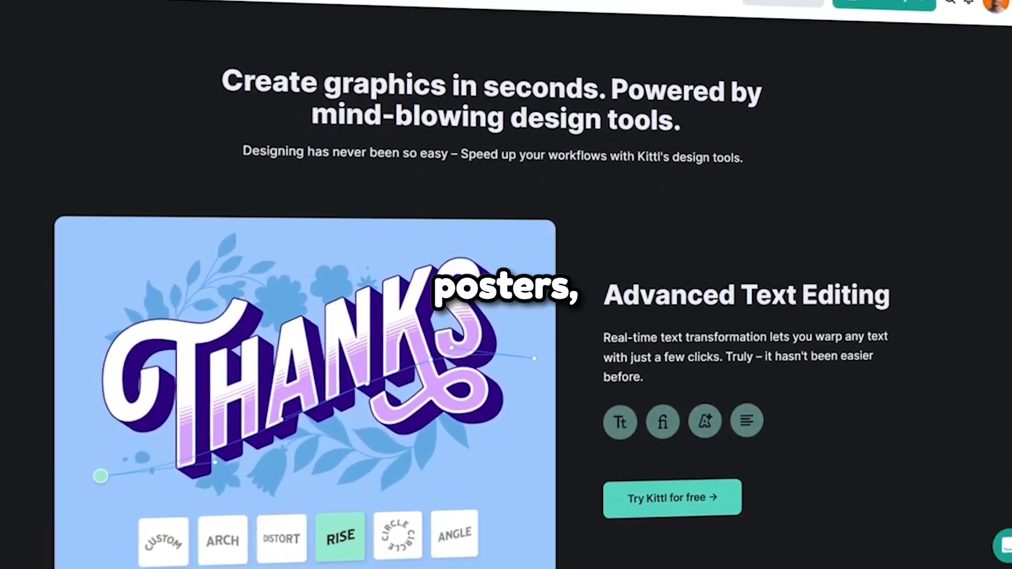
scroll(down, 3)
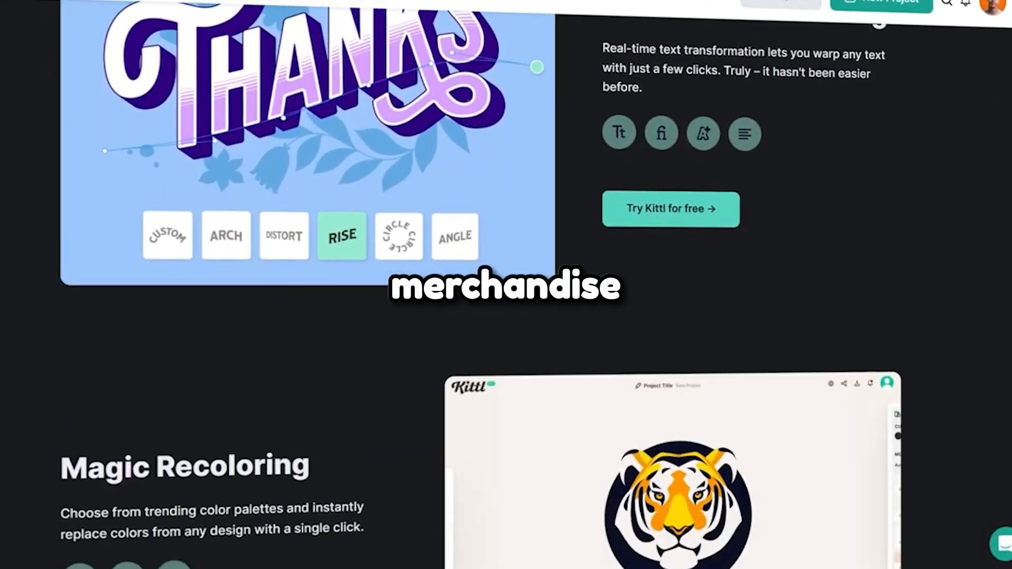
scroll(down, 3)
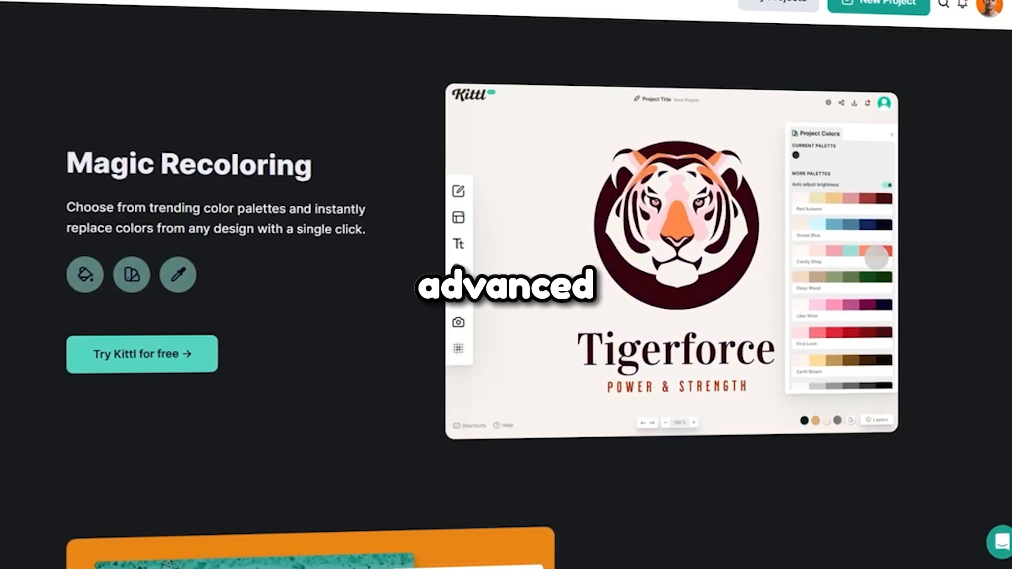
scroll(down, 3)
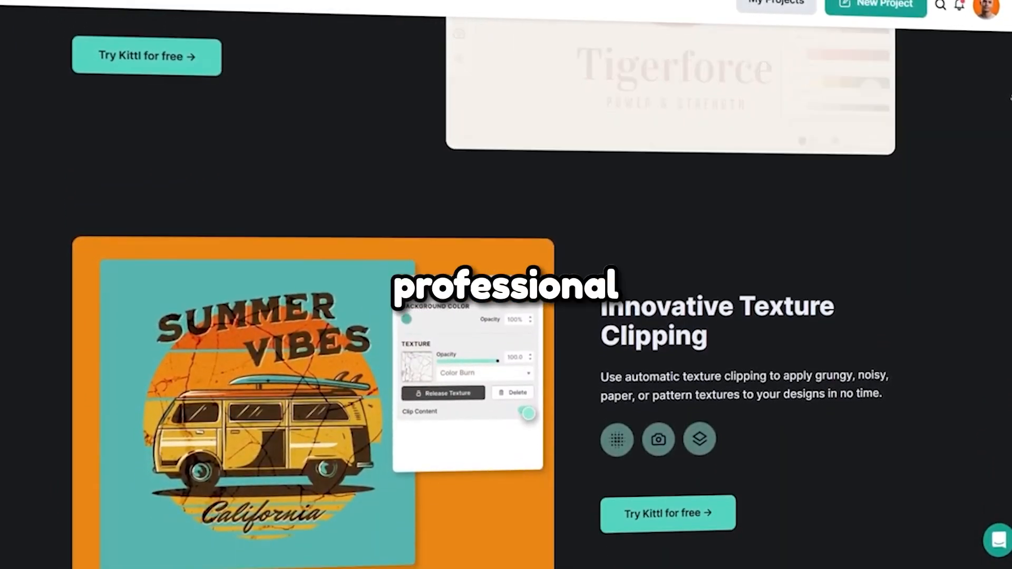
scroll(down, 3)
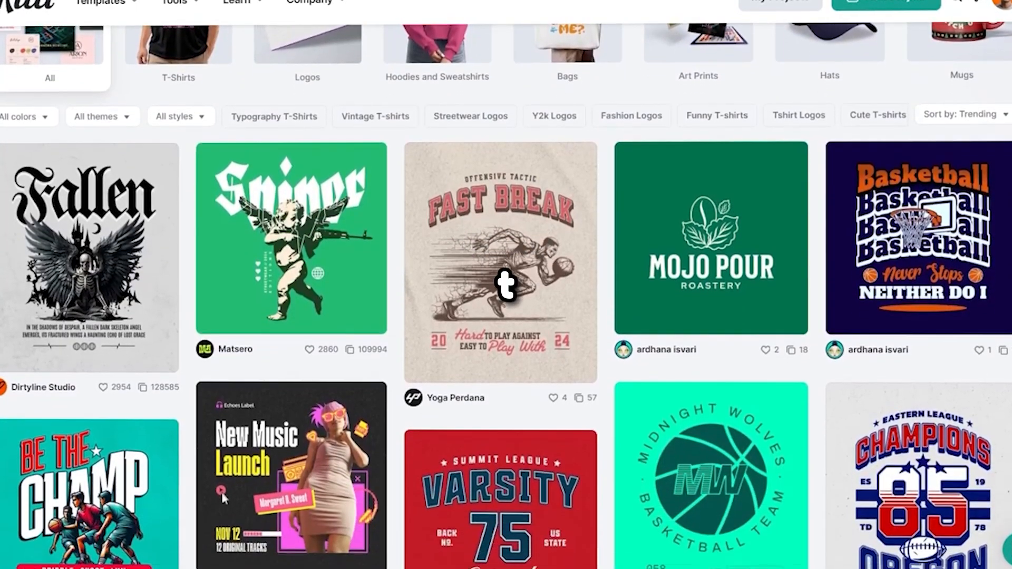
- Scroll through Kittl's YouTube thumbnail template gallery
scroll(down, 3)
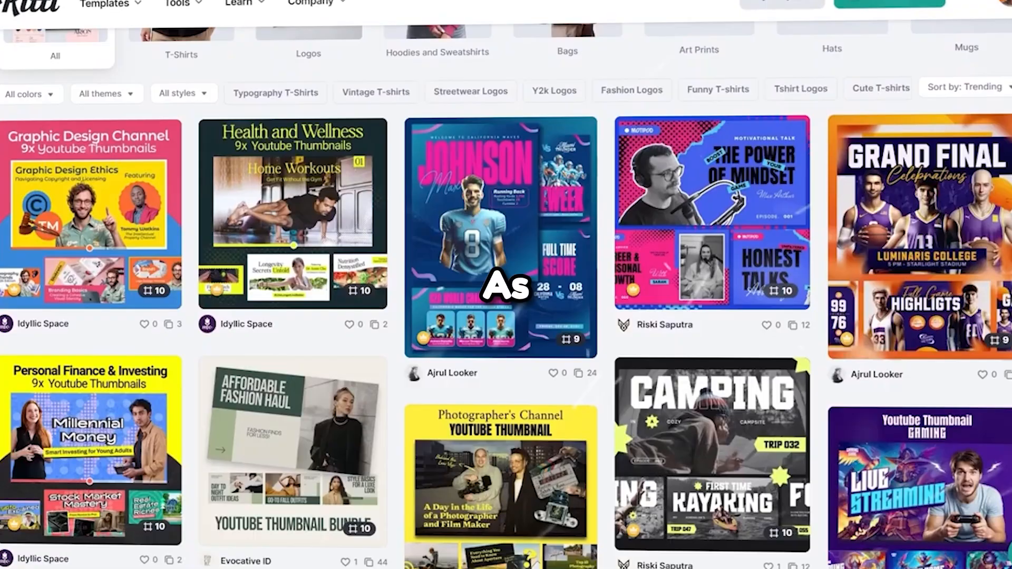
scroll(down, 3)
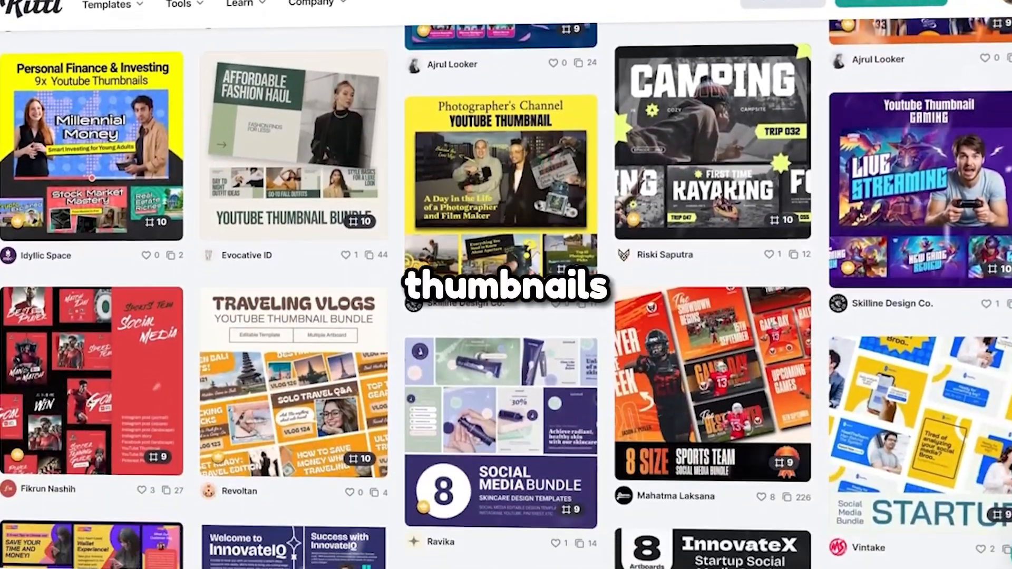
scroll(down, 3)
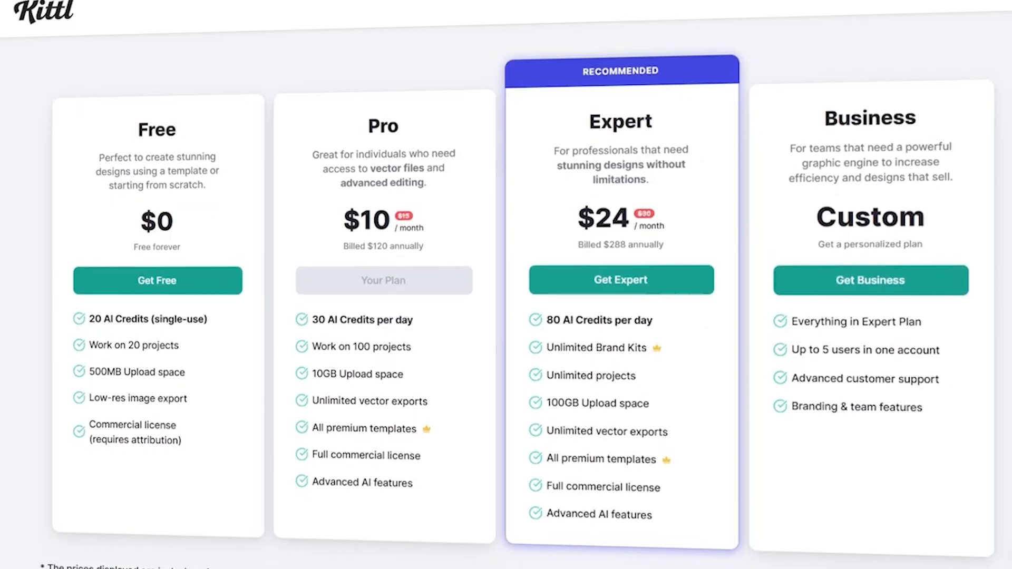
scroll(down, 3)
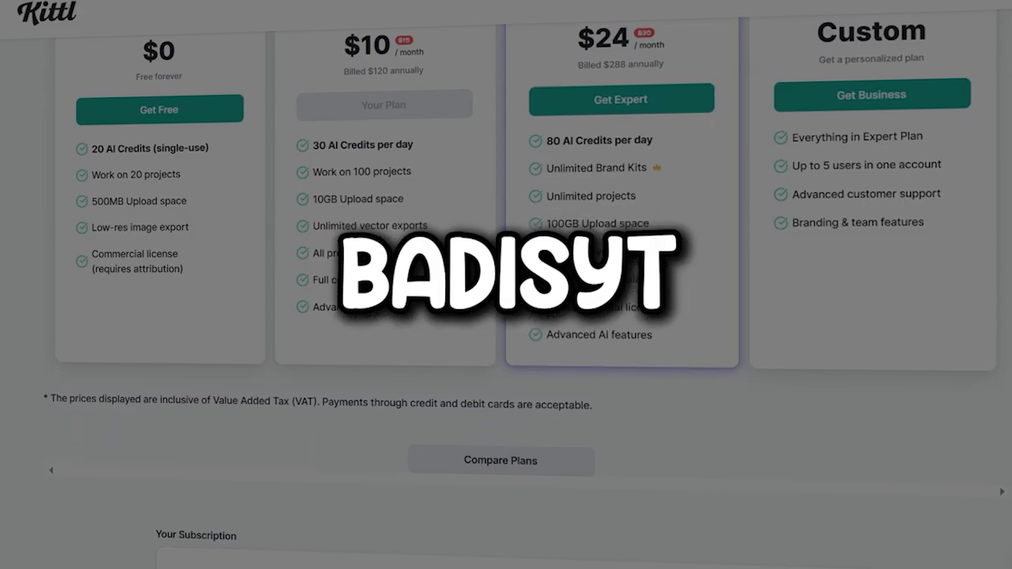
scroll(down, 3)
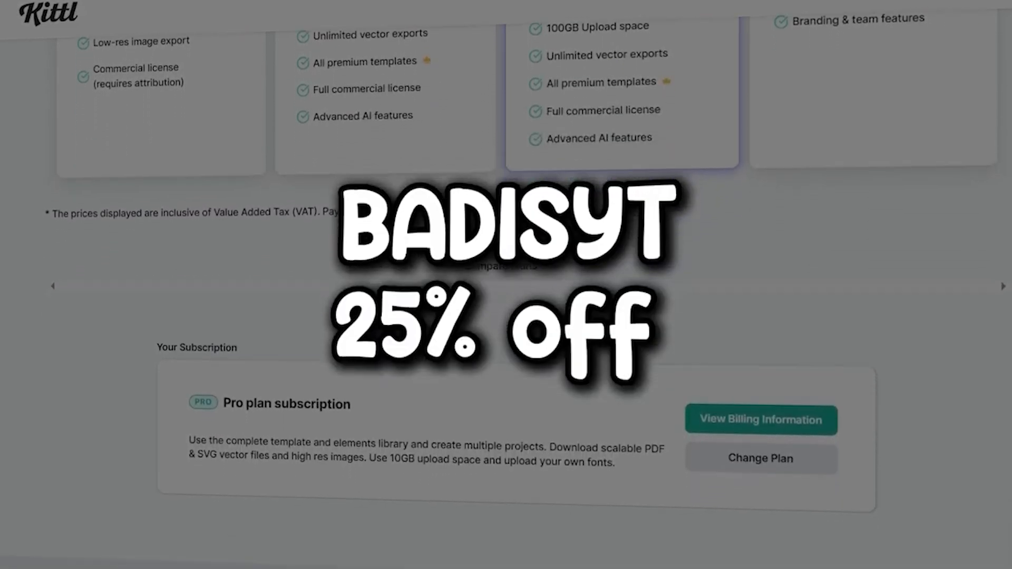
scroll(down, 3)
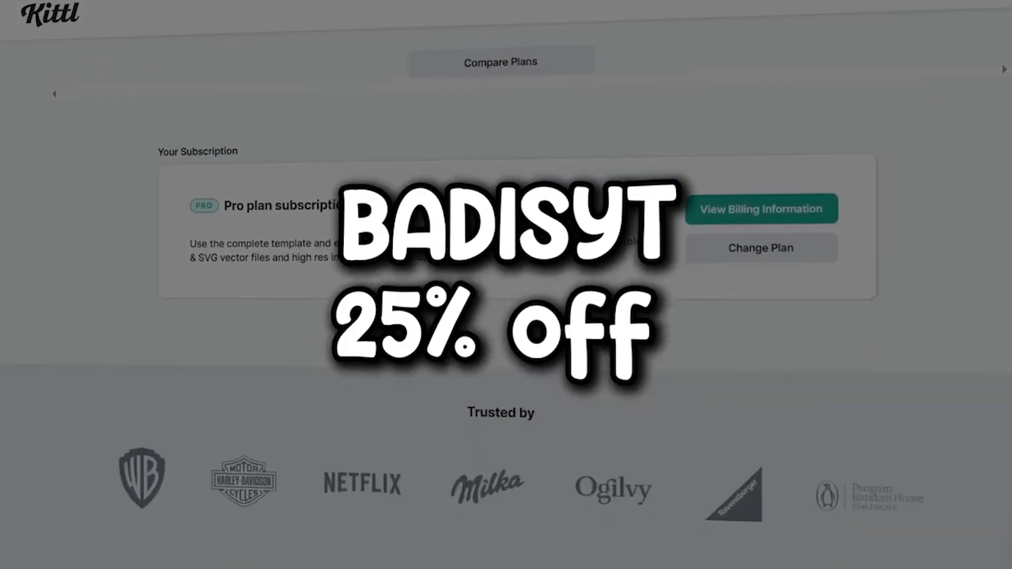
scroll(down, 3)
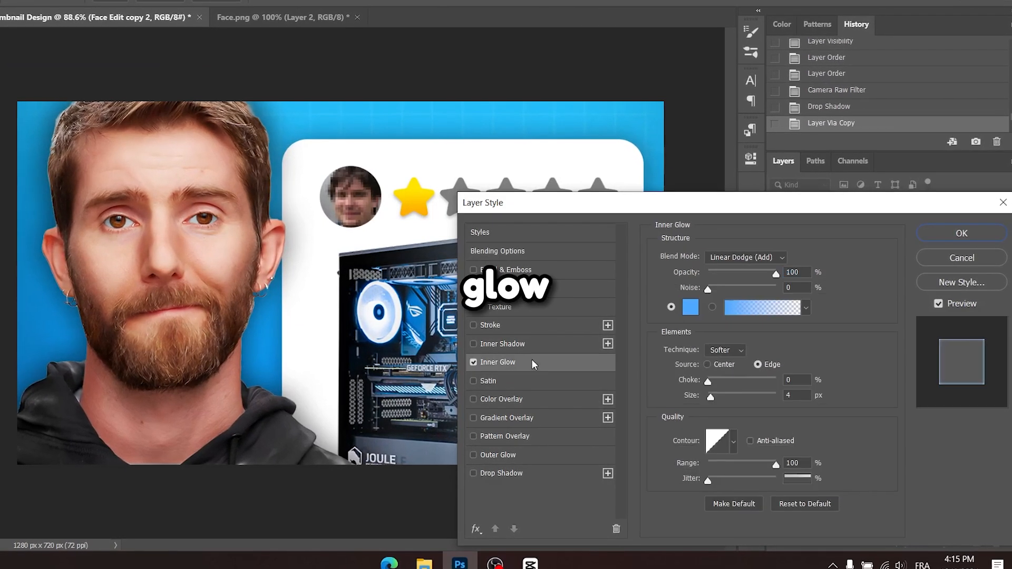
- Drag the blue Linear Dodge inner glow size to 18 px around the face
drag(710, 395, 720, 395)
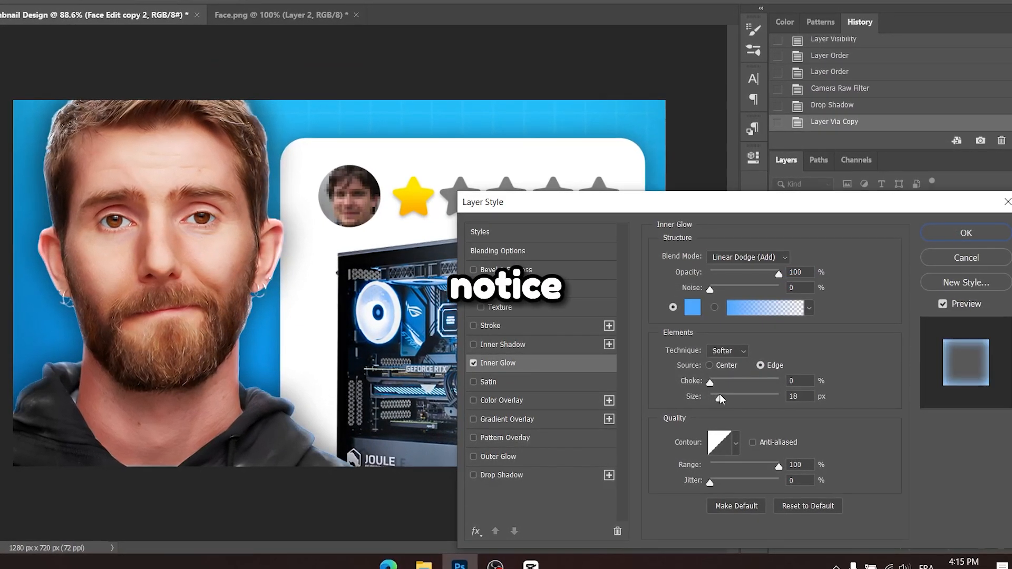
drag(711, 398, 724, 399)
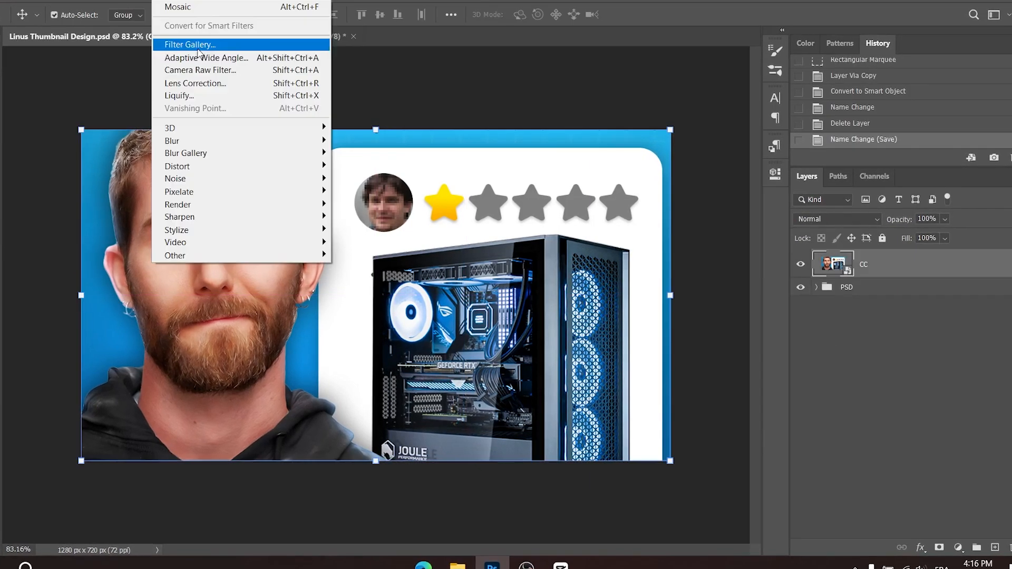
- Apply a Camera Raw Filter to the CC layer with raised Texture and confirm it
click(200, 69)
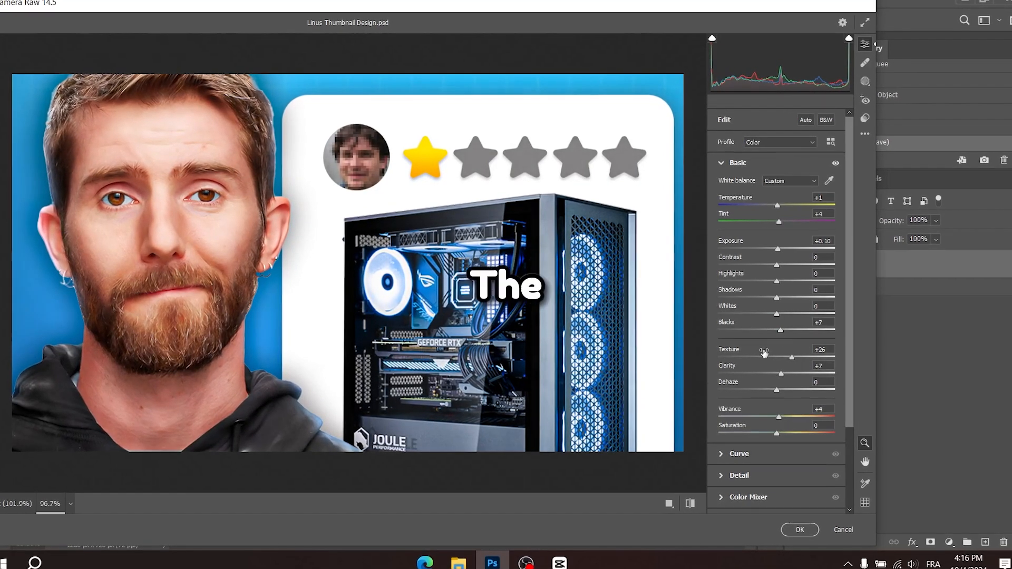
click(739, 163)
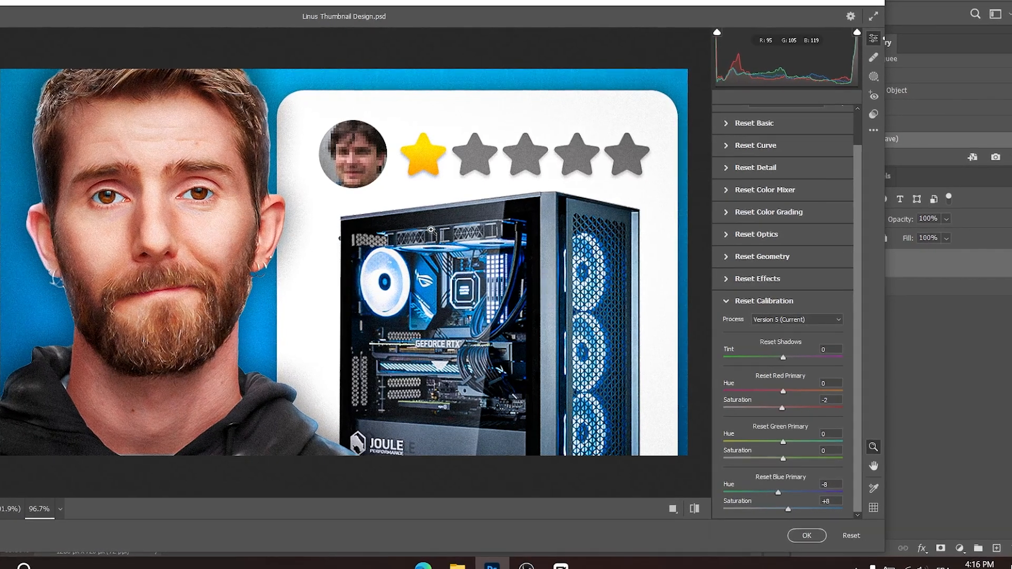
click(806, 535)
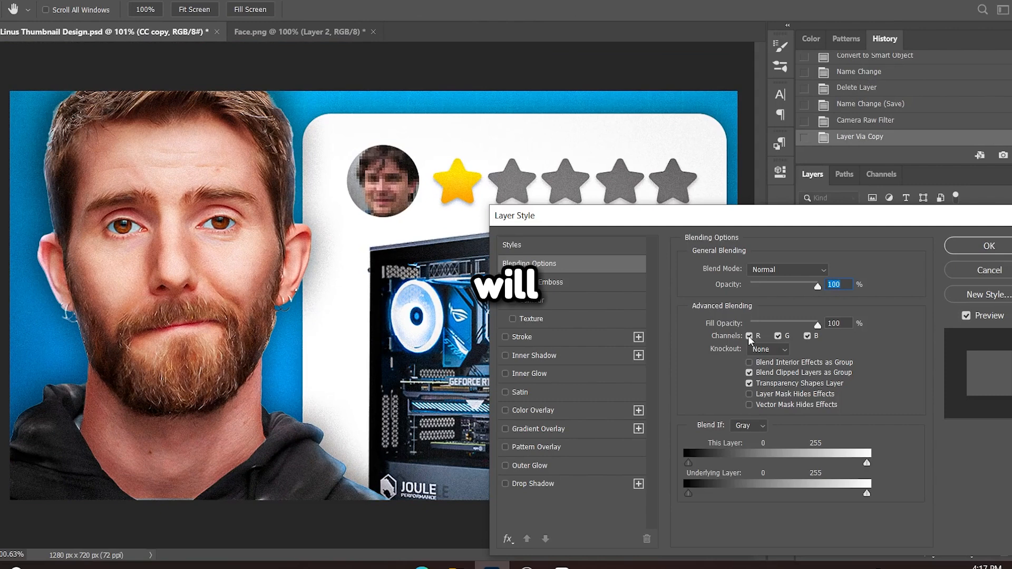
- Untick the R channel in the duplicated CC layer's Blending Options for the glitch fringe
click(988, 246)
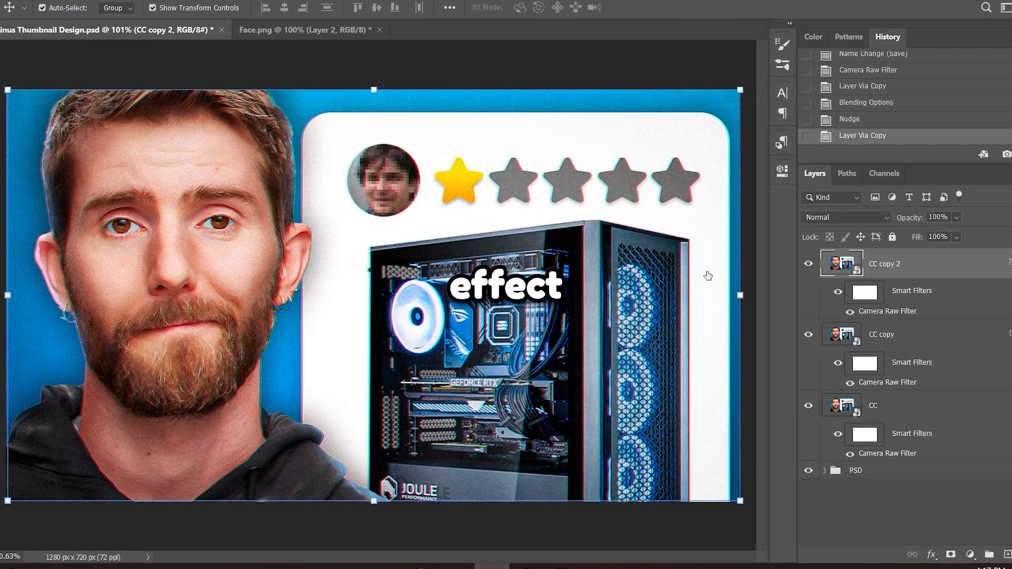
text(Ryan)
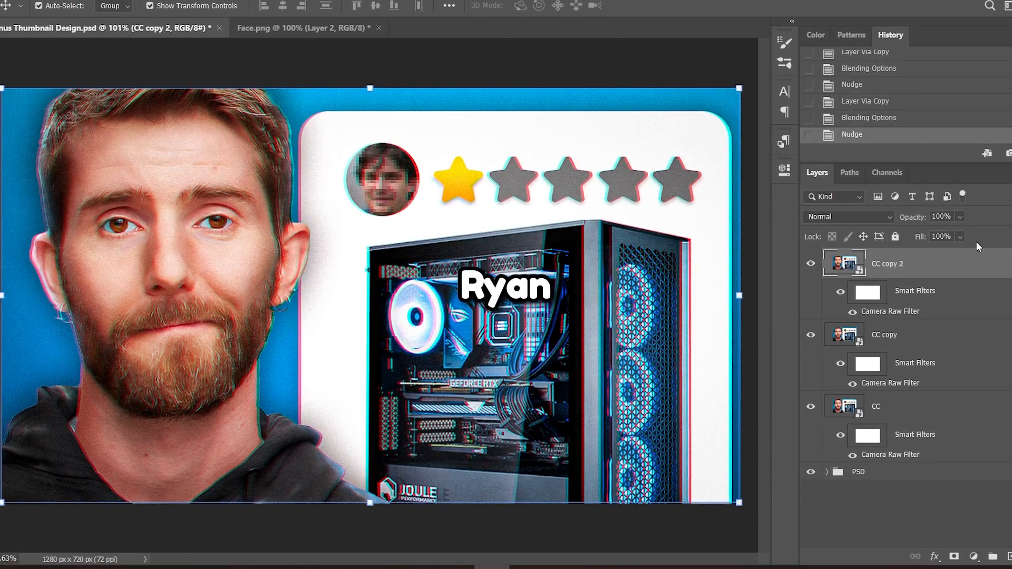